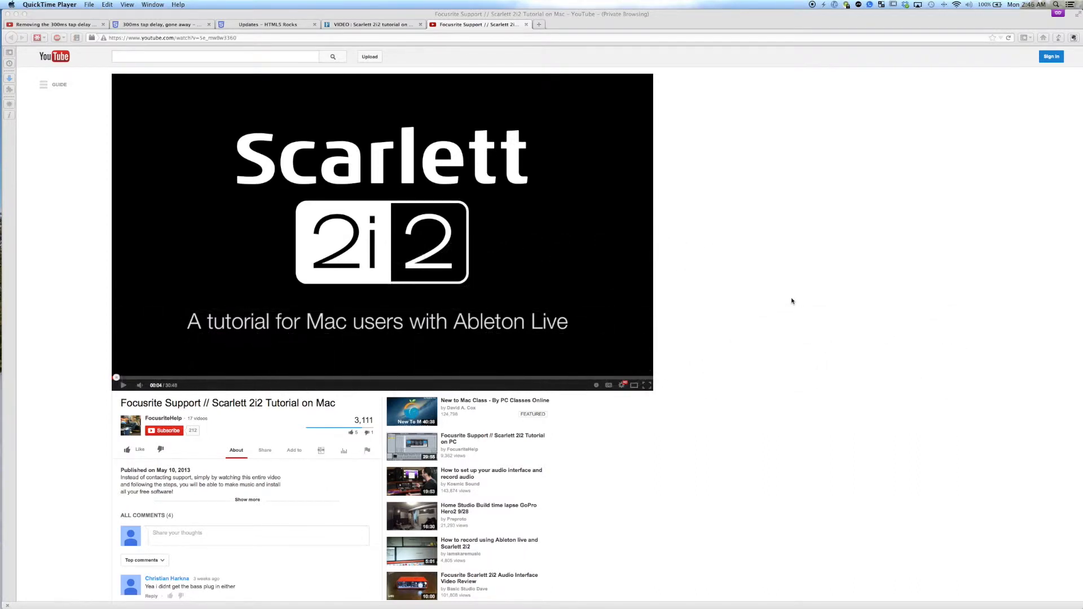
mouse_move(700, 288)
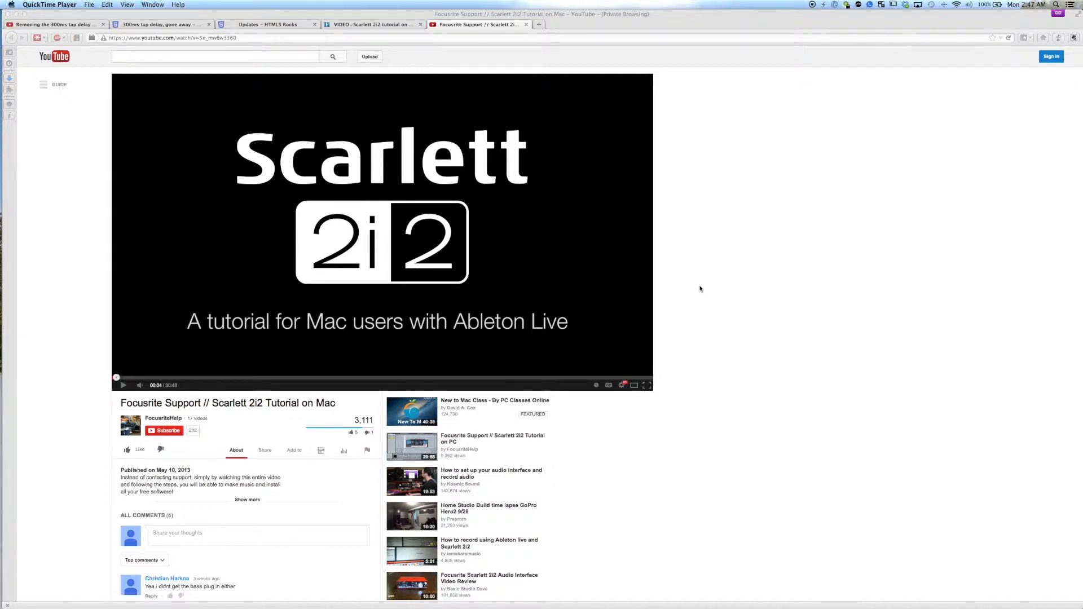
mouse_move(693, 262)
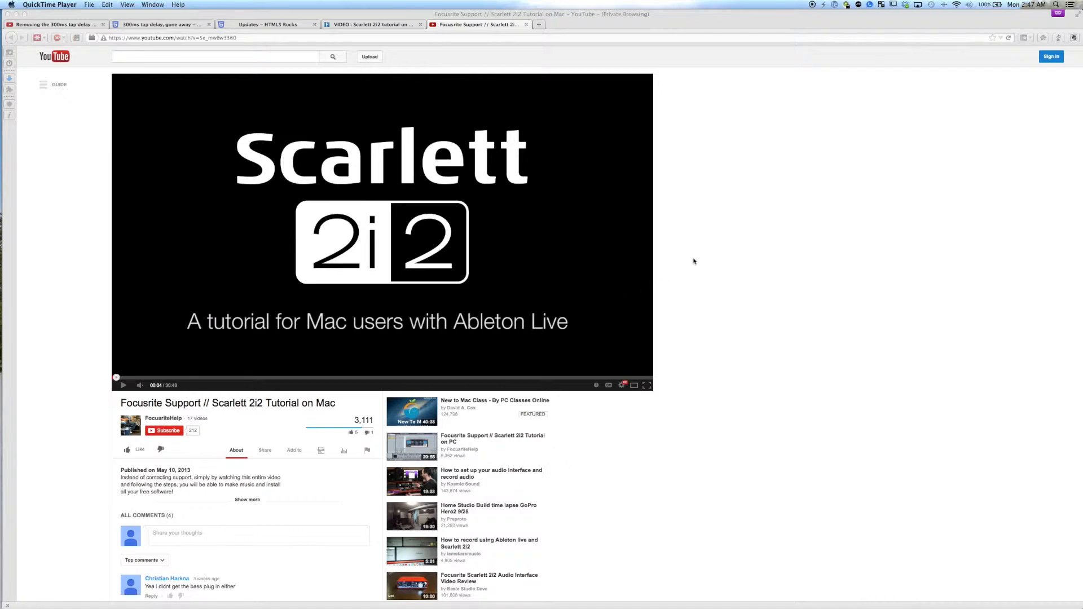
mouse_move(147, 15)
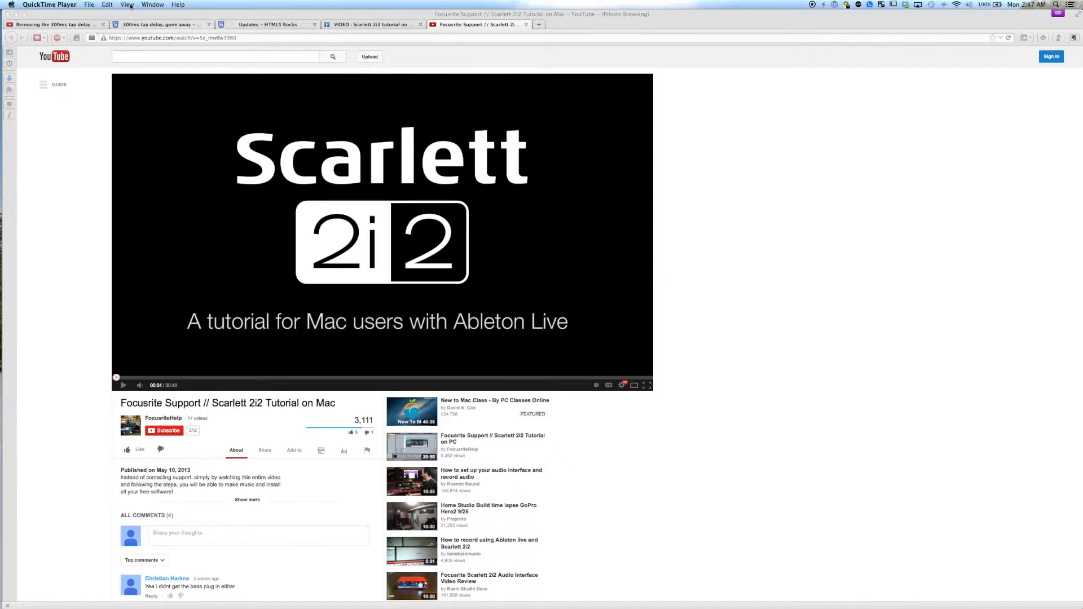
Bring Firefox to the front and open its Tools menu over the tutorial page
click(153, 5)
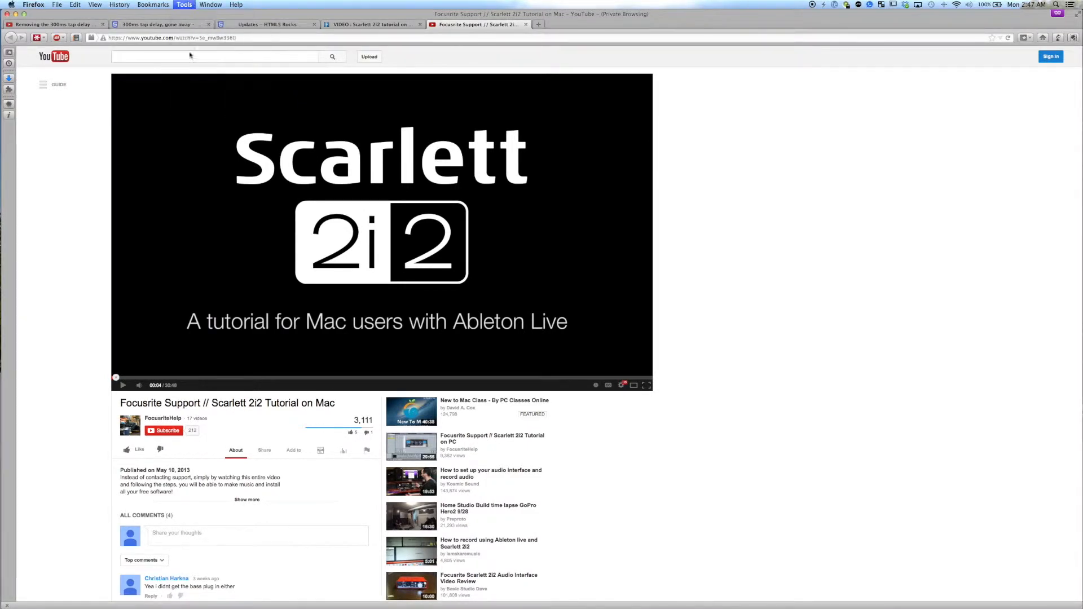
click(184, 5)
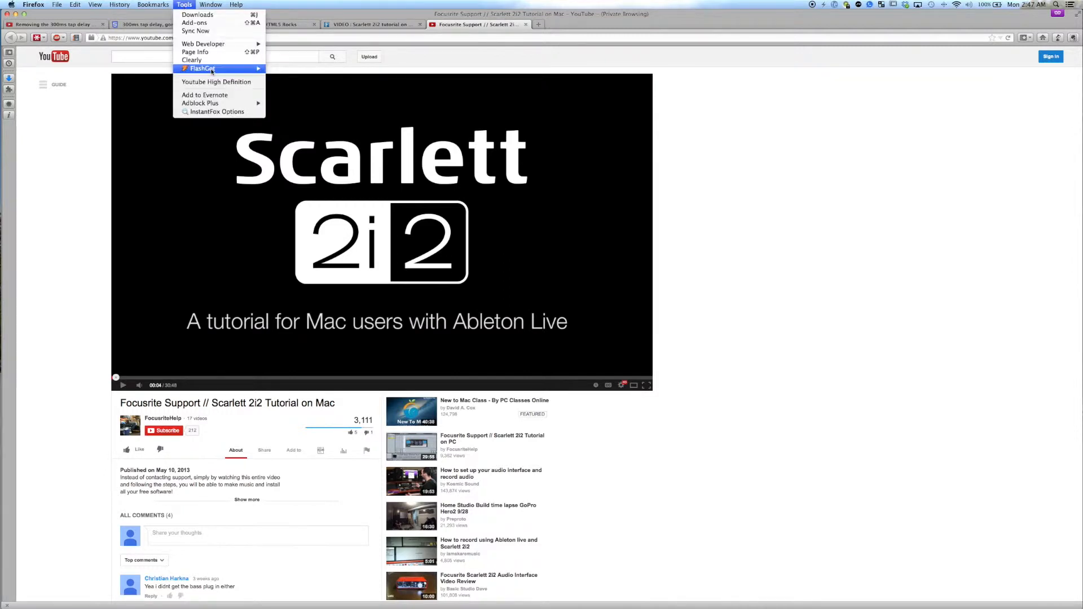
mouse_move(71, 193)
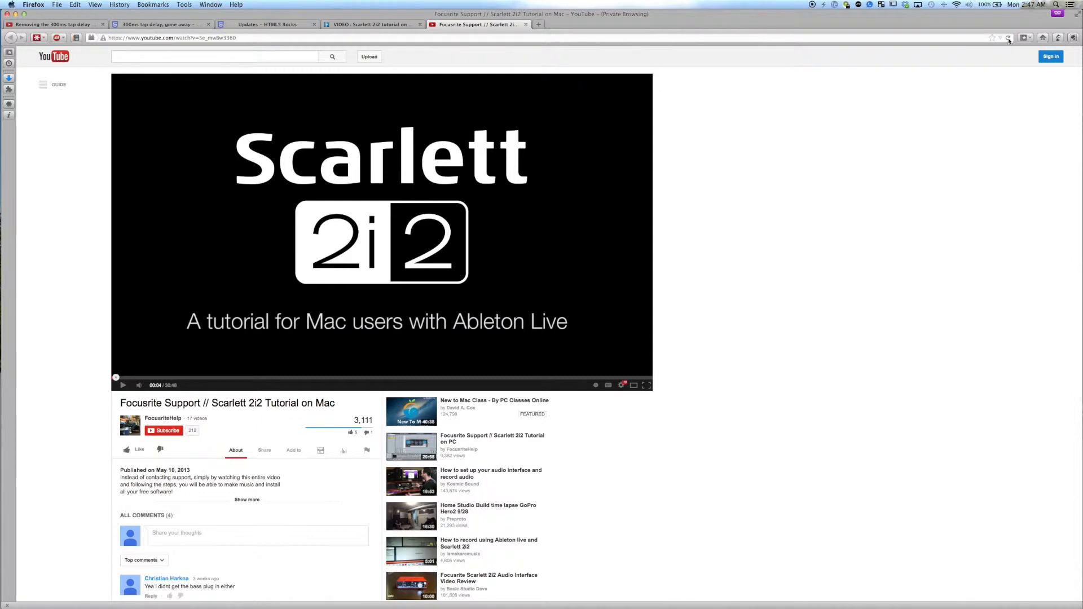
mouse_move(1016, 120)
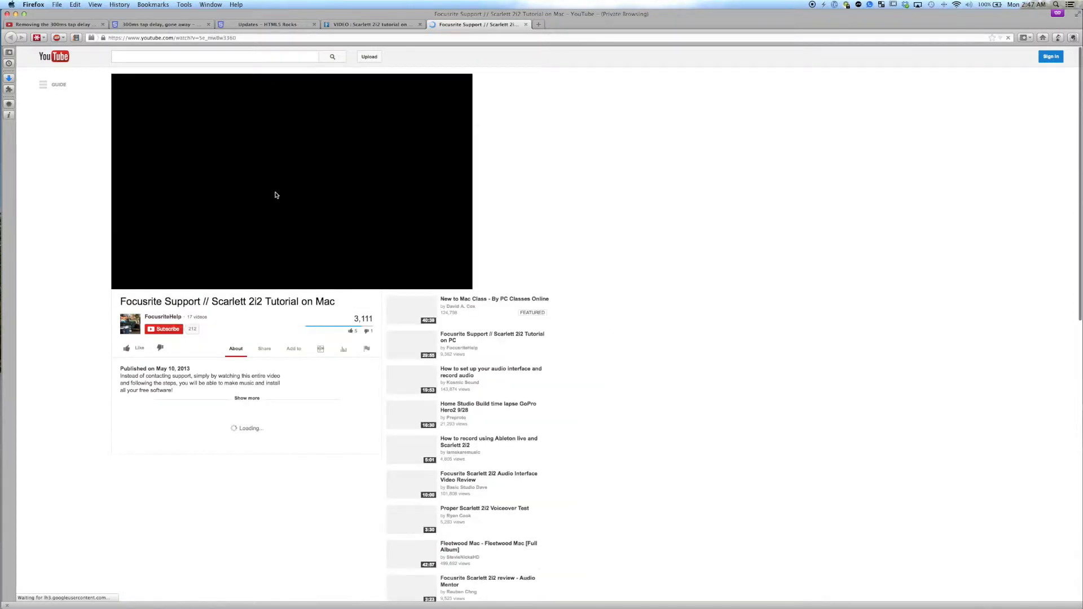
Play the Scarlett 2i2 tutorial video, then reopen the Tools menu to reach FlashGot
click(290, 181)
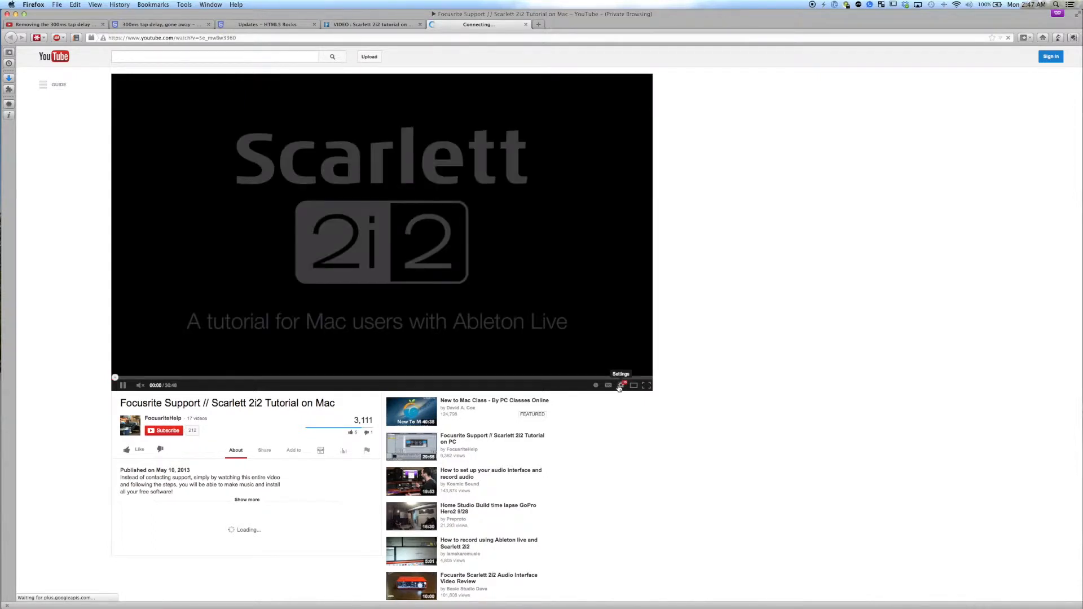
mouse_move(628, 423)
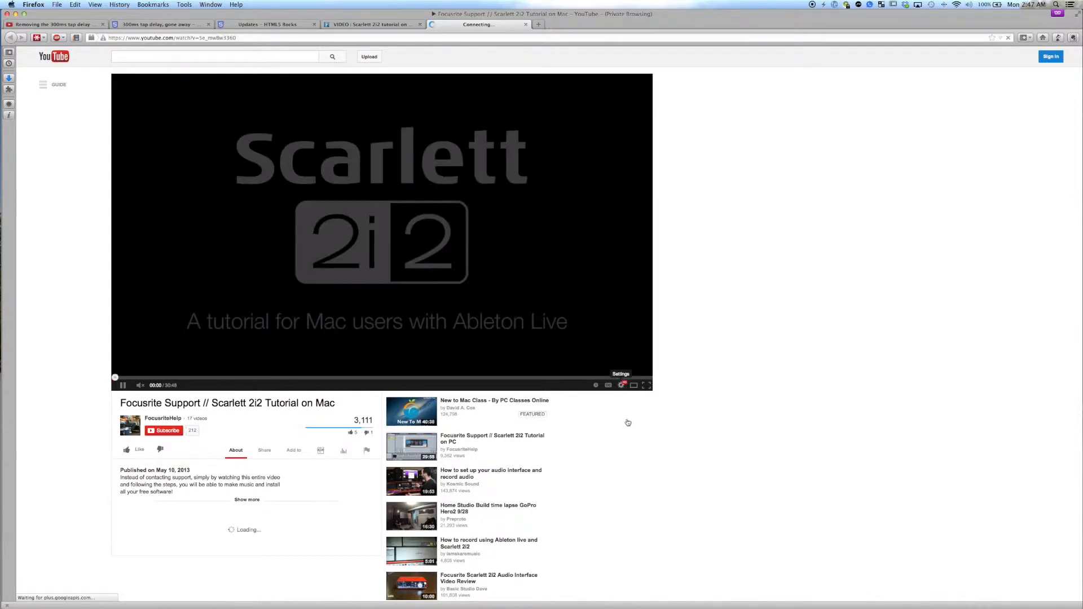
mouse_move(673, 219)
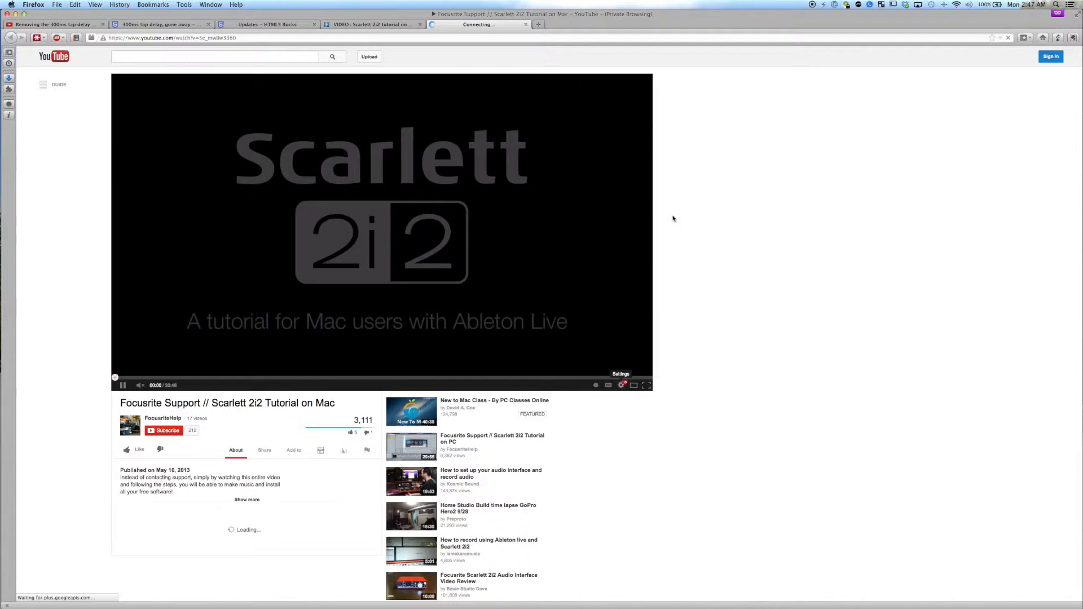
click(621, 385)
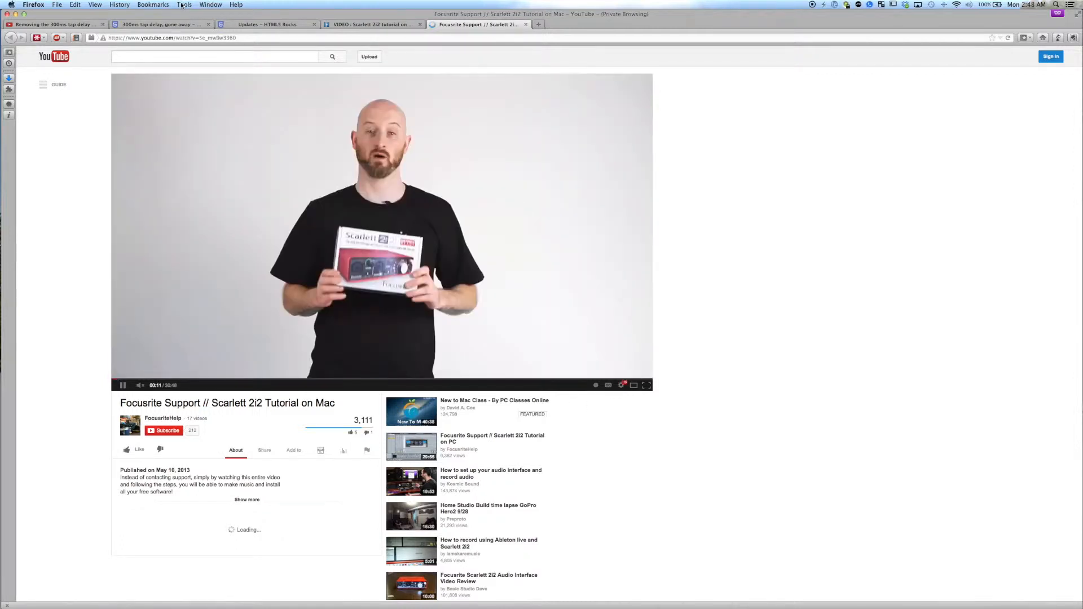
click(184, 5)
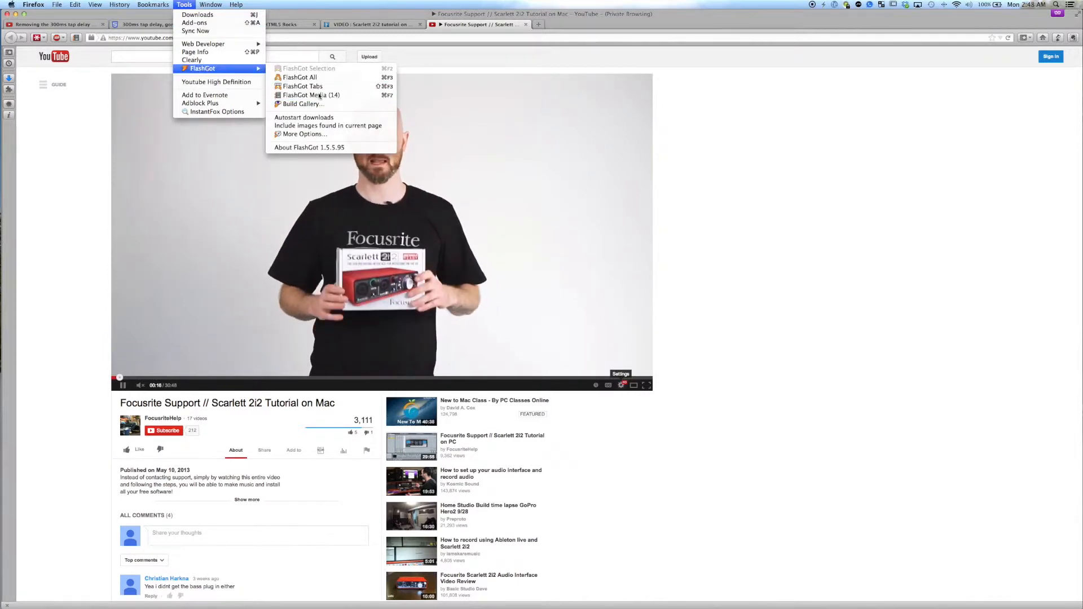
Choose FlashGot Media (14) to grab every media stream on the page
click(323, 119)
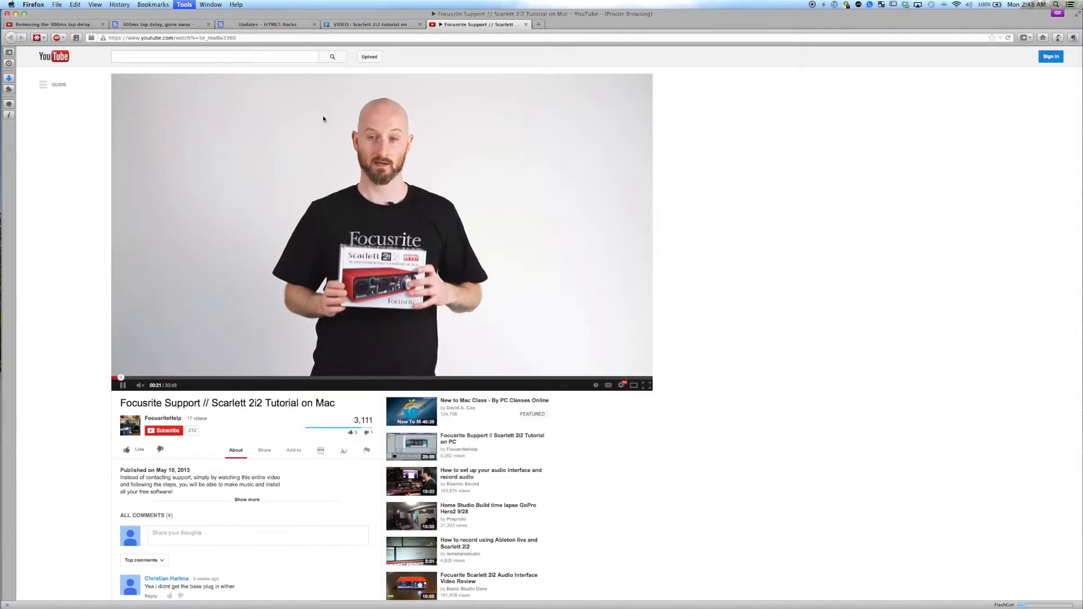
mouse_move(217, 304)
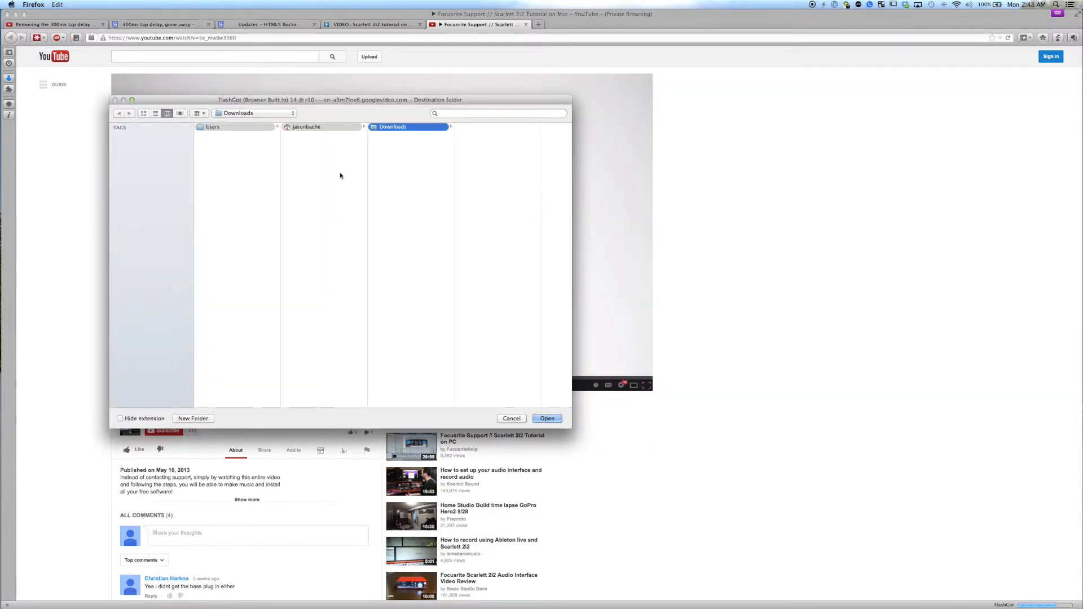
mouse_move(415, 152)
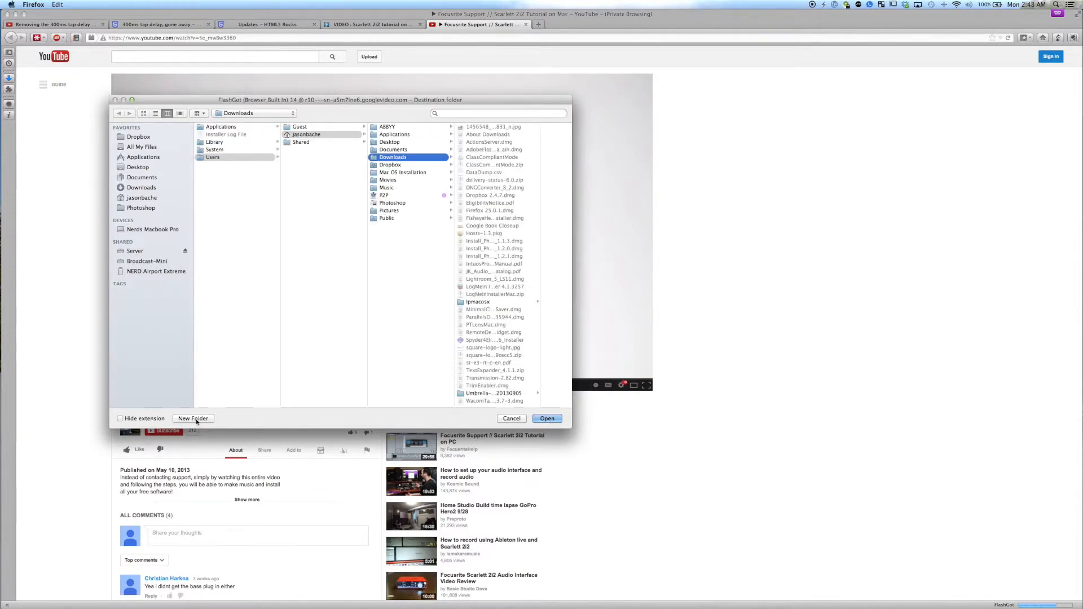
Create a new 'Soundcard' folder inside Downloads as the download destination
click(194, 418)
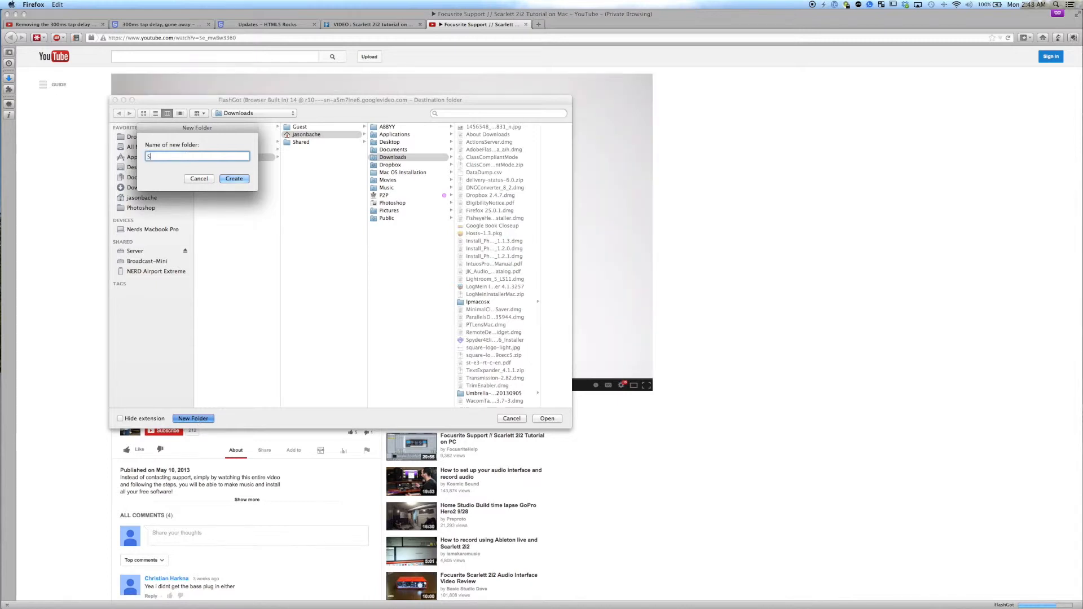
click(234, 179)
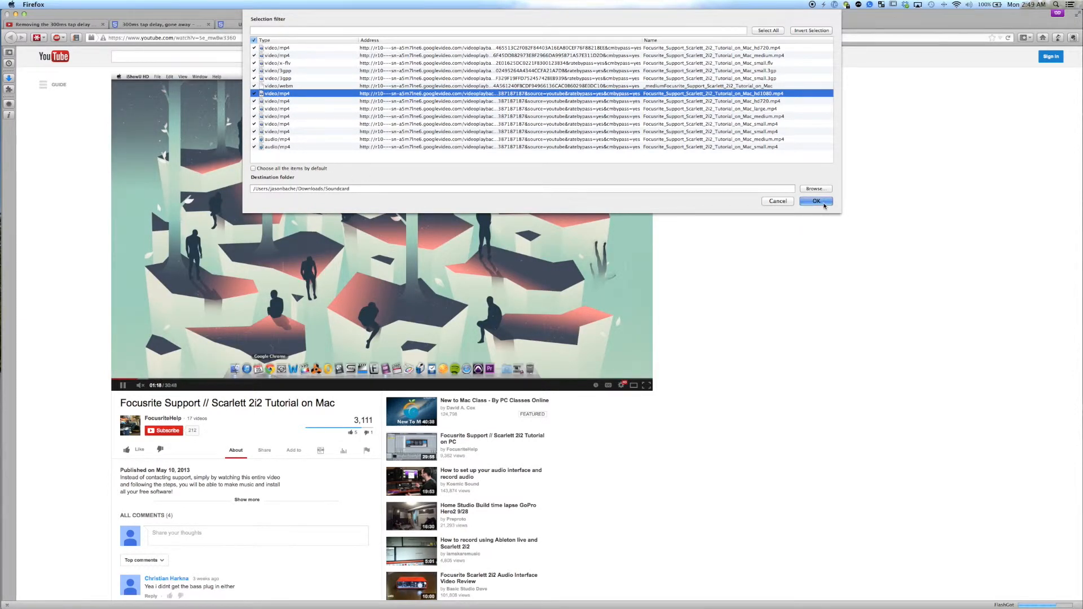
Accept all checked streams in the FlashGot Selection filter, saving to Downloads/Soundcard
click(816, 201)
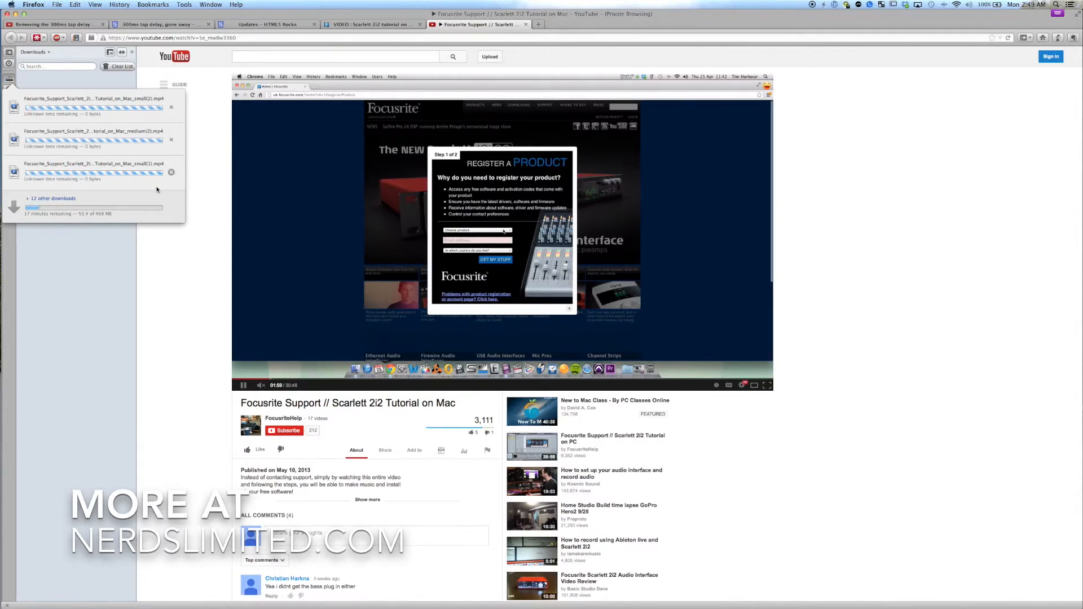
click(477, 230)
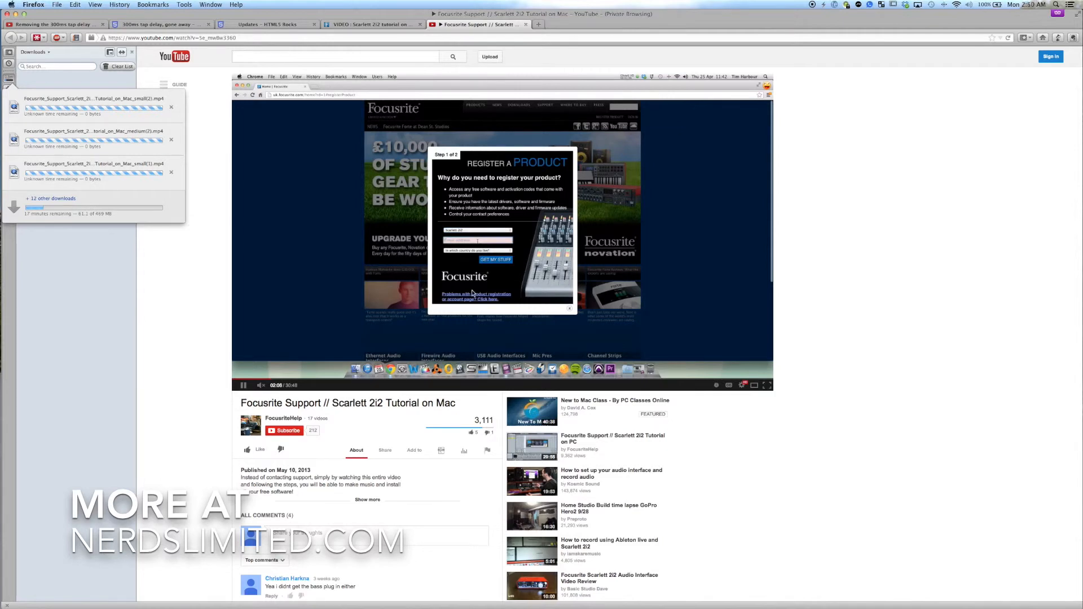
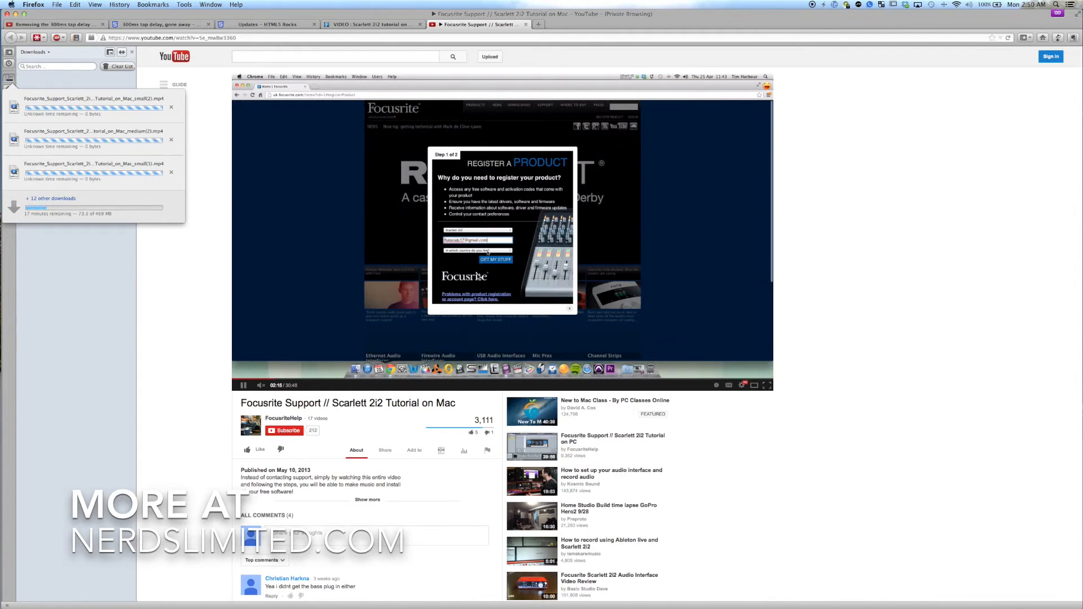
click(477, 250)
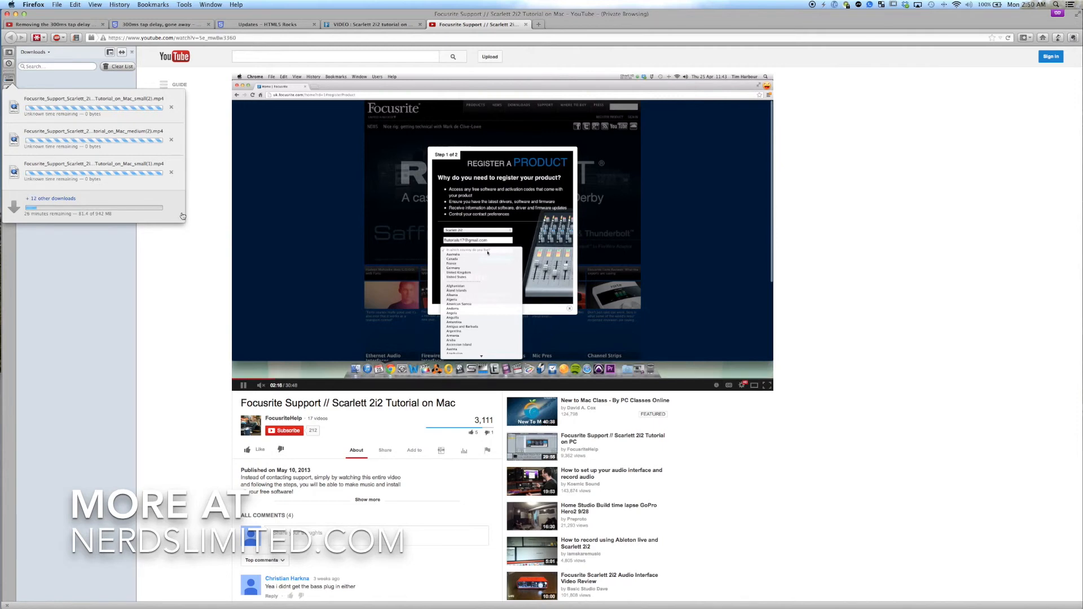
mouse_move(933, 151)
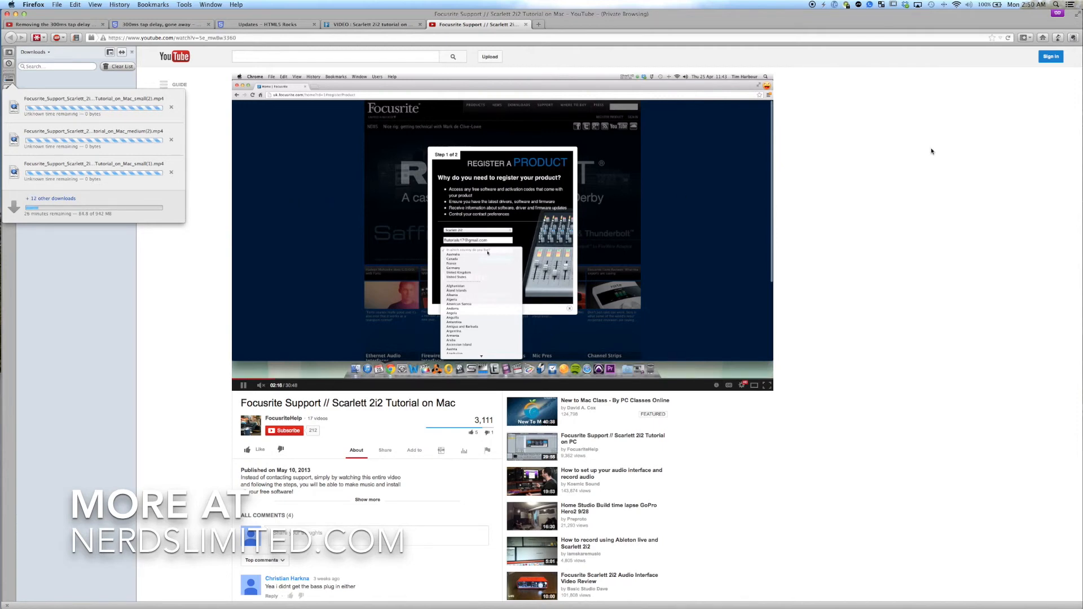
mouse_move(932, 150)
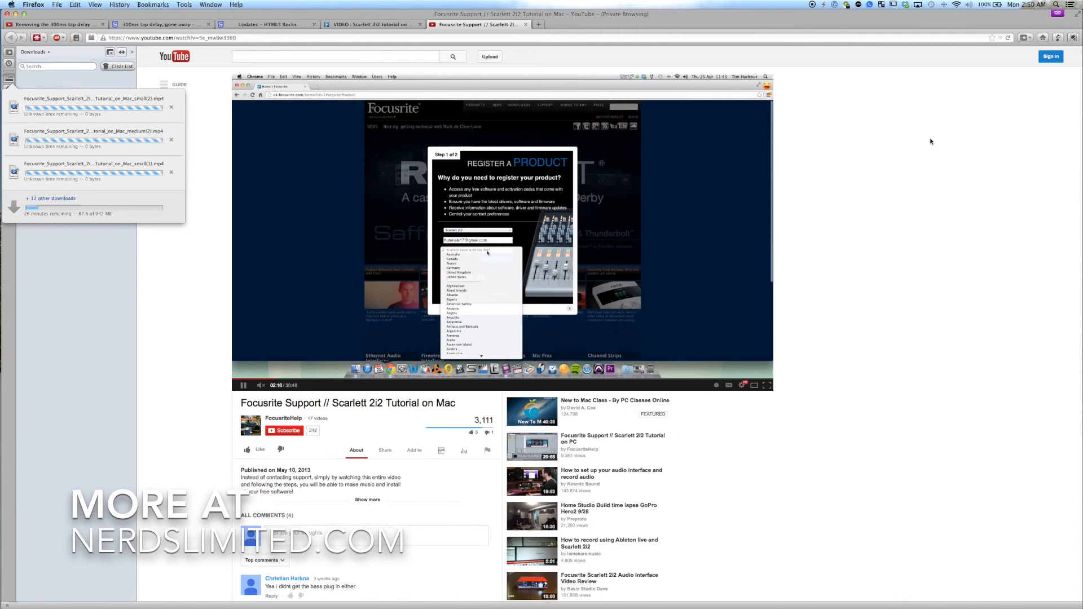